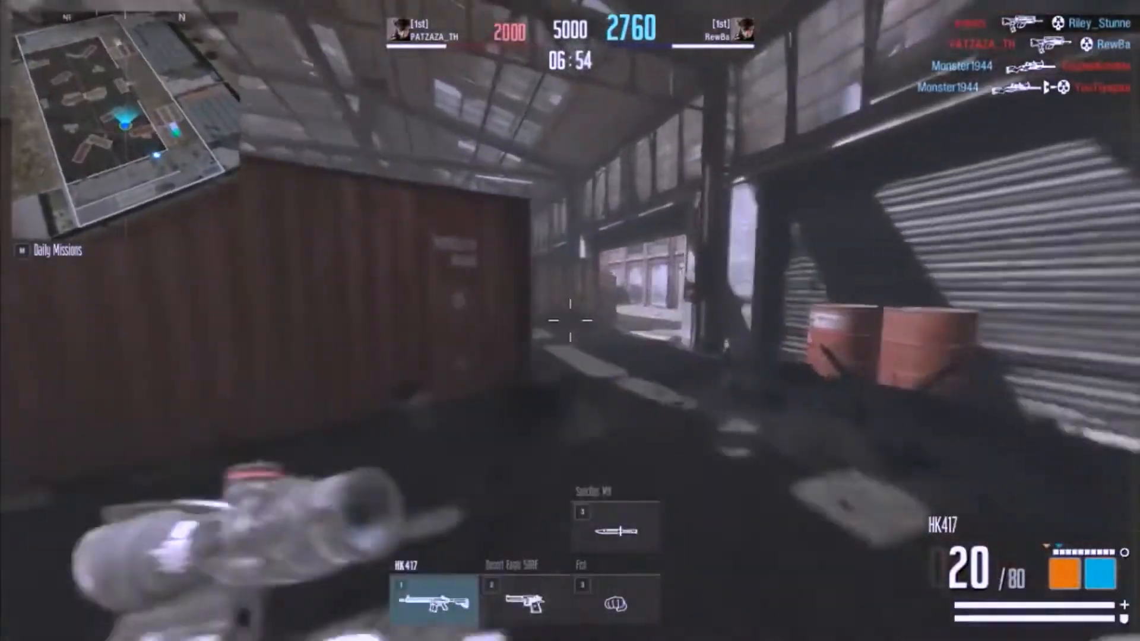
Bring the OBS Studio main window forward, showing scenes, sources and audio mixer.
click(570, 320)
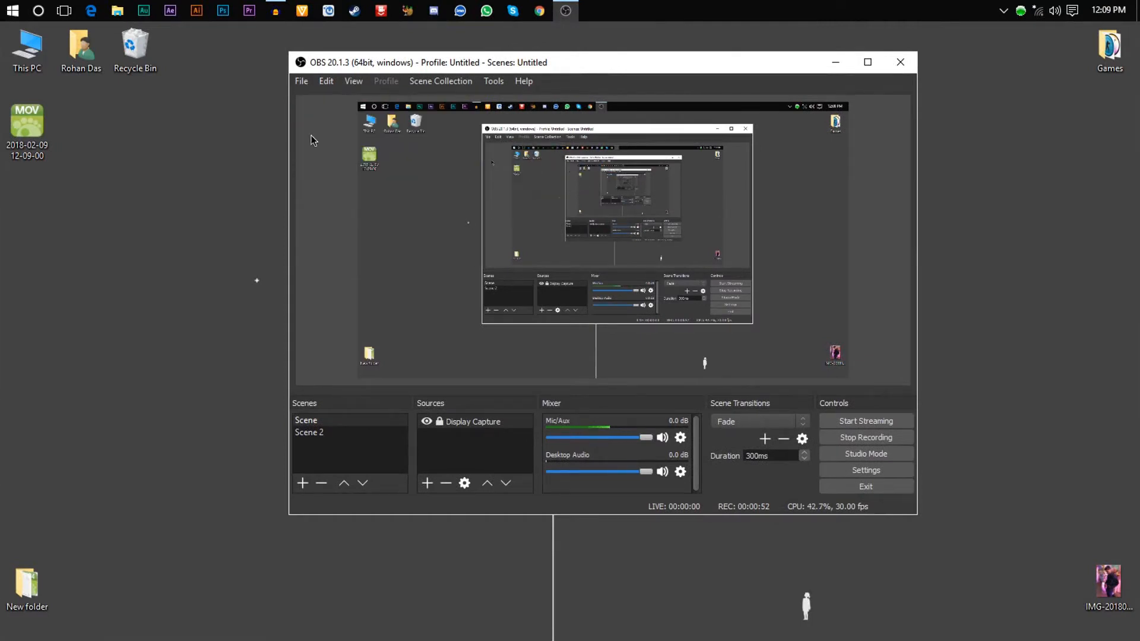
Review streaming output (CBR, 3000 bitrate, ultrafast) in Settings, then show recording options.
click(865, 470)
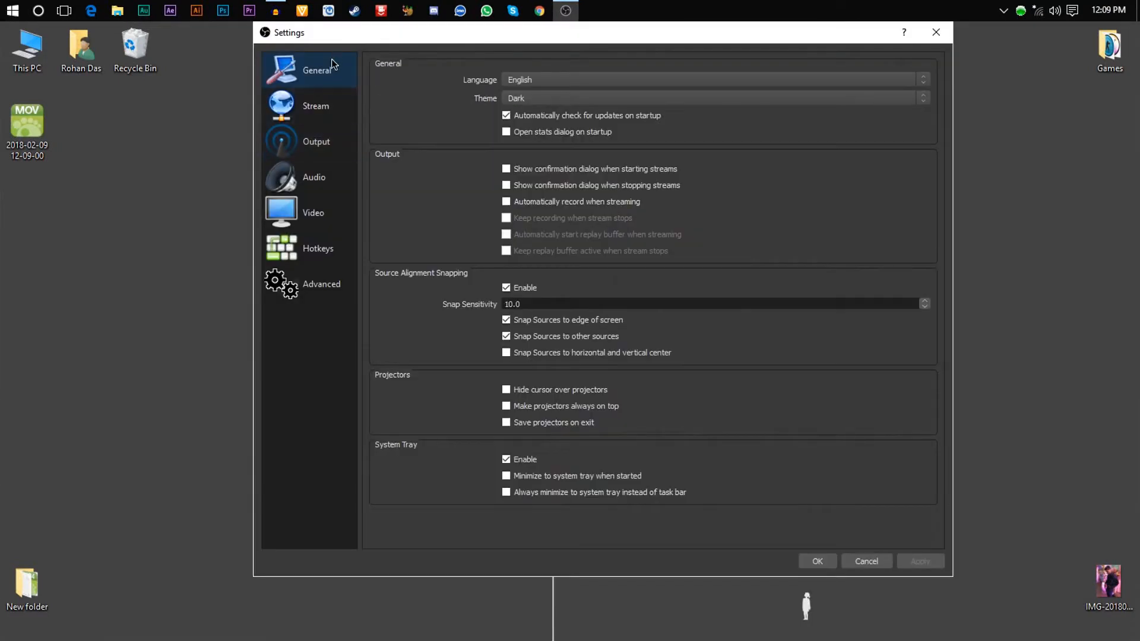
click(317, 141)
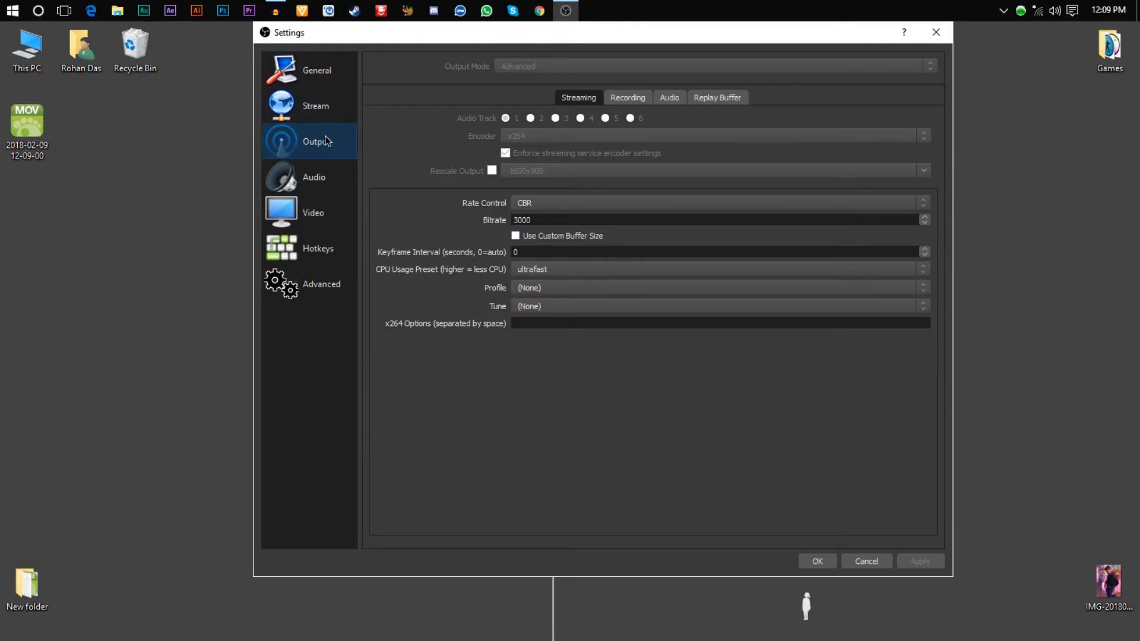
mouse_move(517, 136)
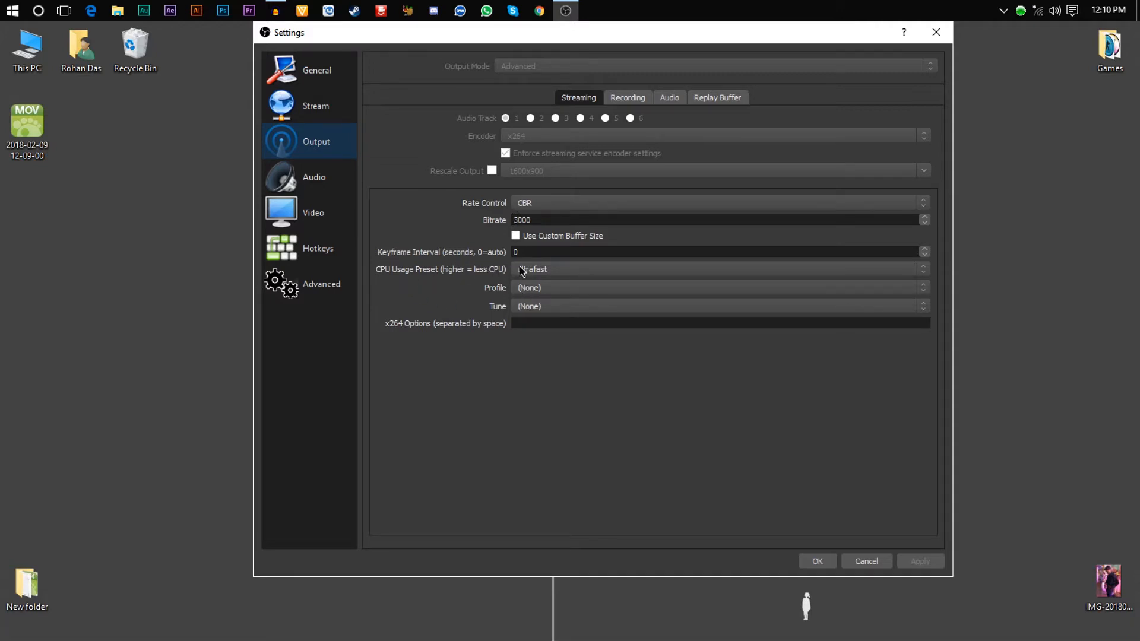
mouse_move(537, 298)
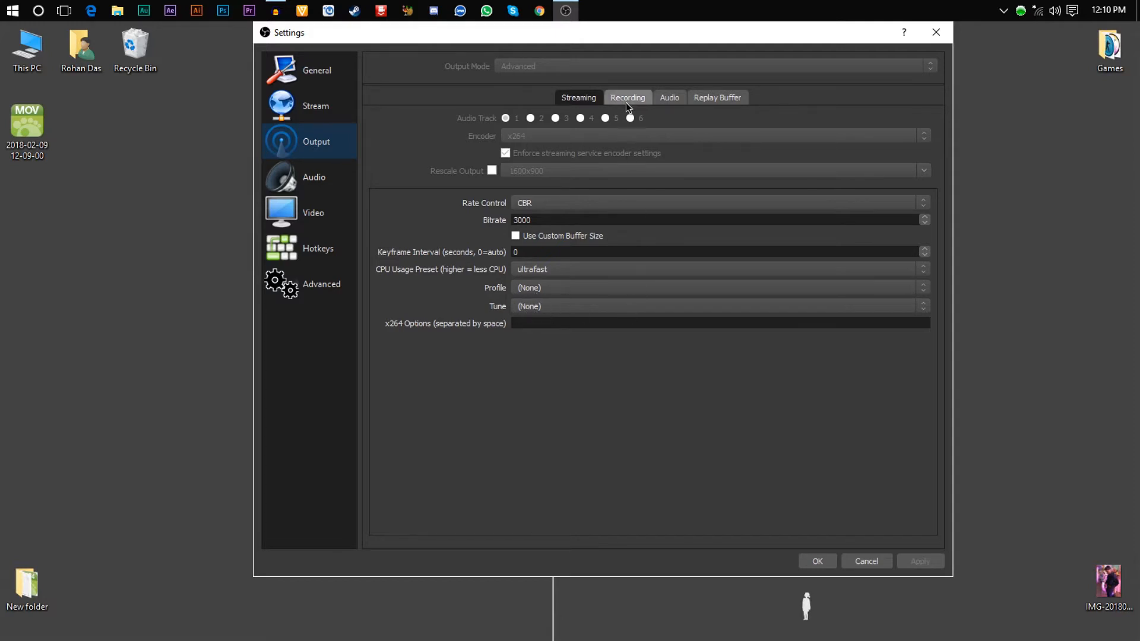
click(627, 97)
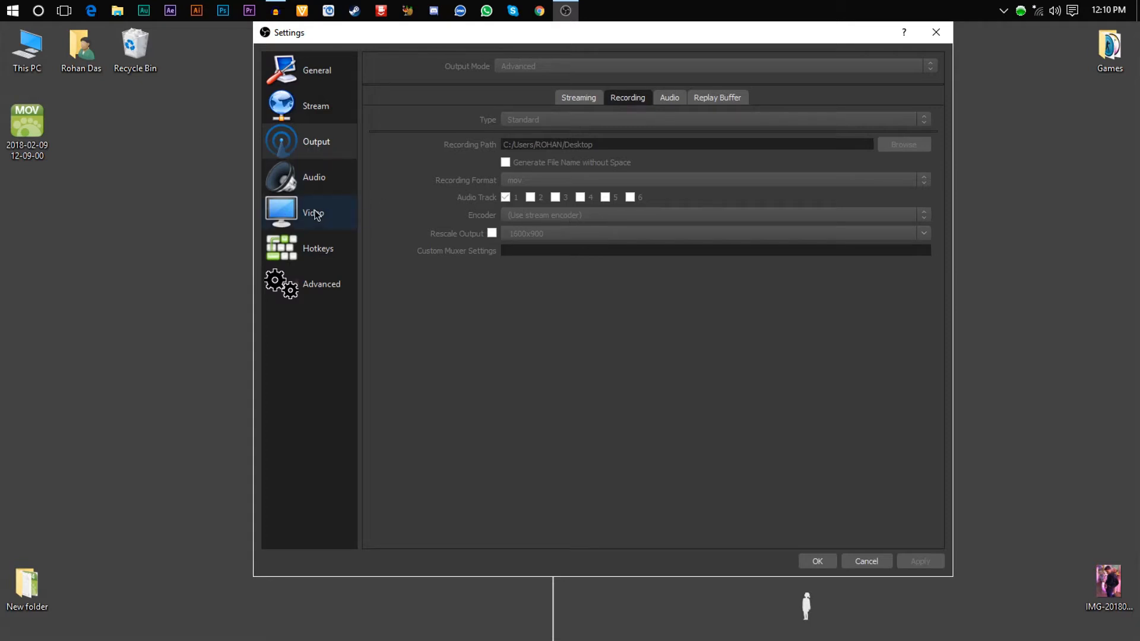
Show video settings: 1920x1080 base and output resolution at 30 FPS.
click(313, 213)
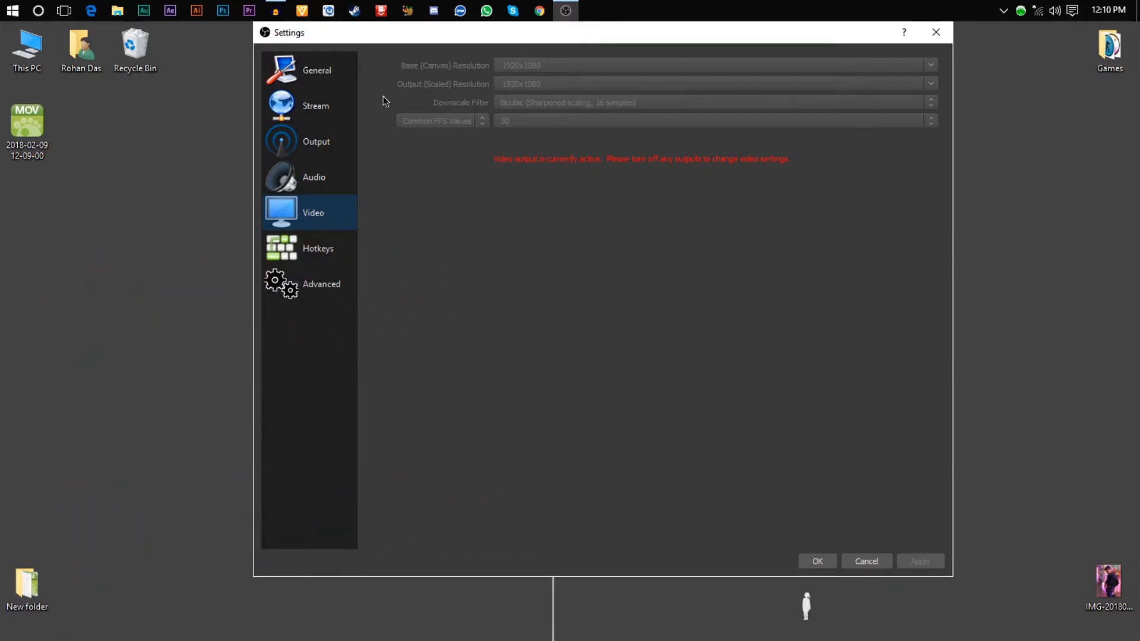
mouse_move(609, 70)
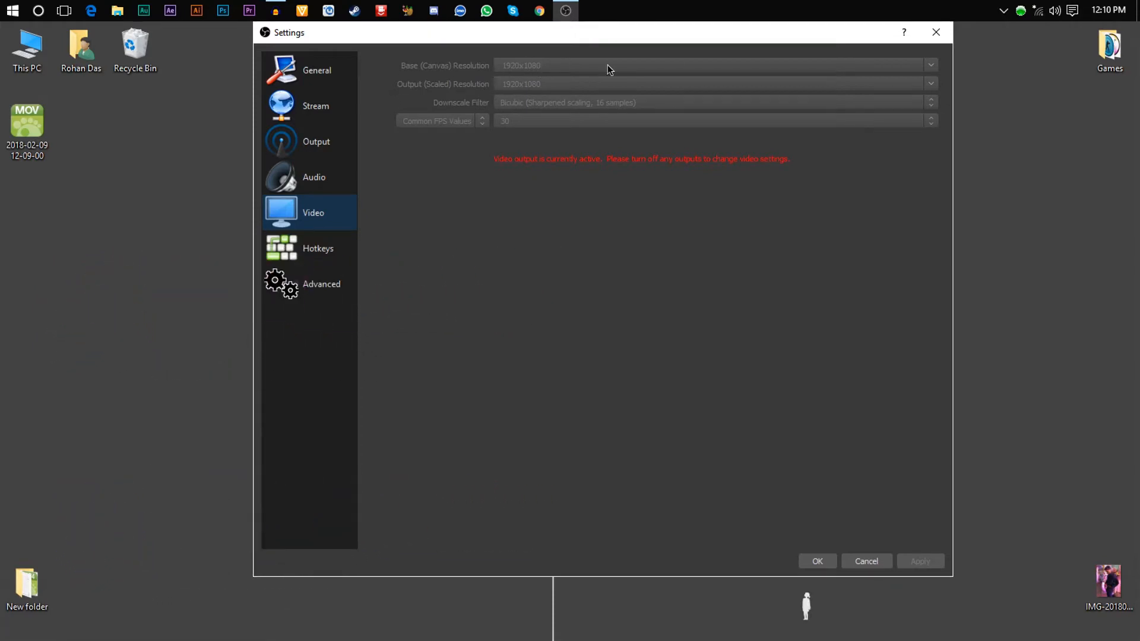
mouse_move(473, 100)
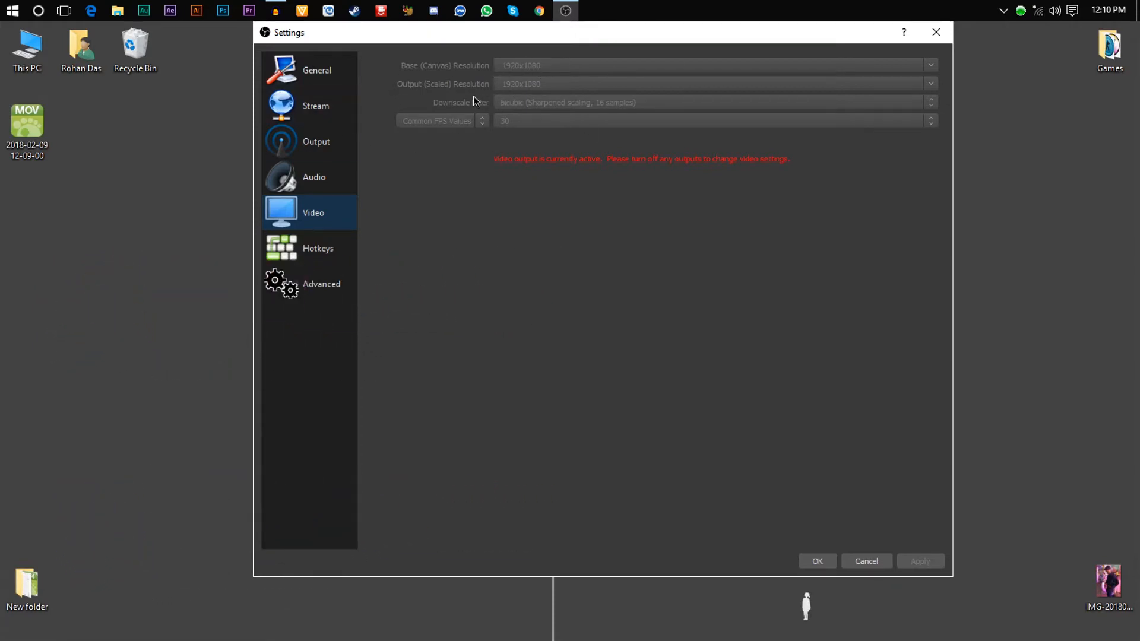
mouse_move(528, 87)
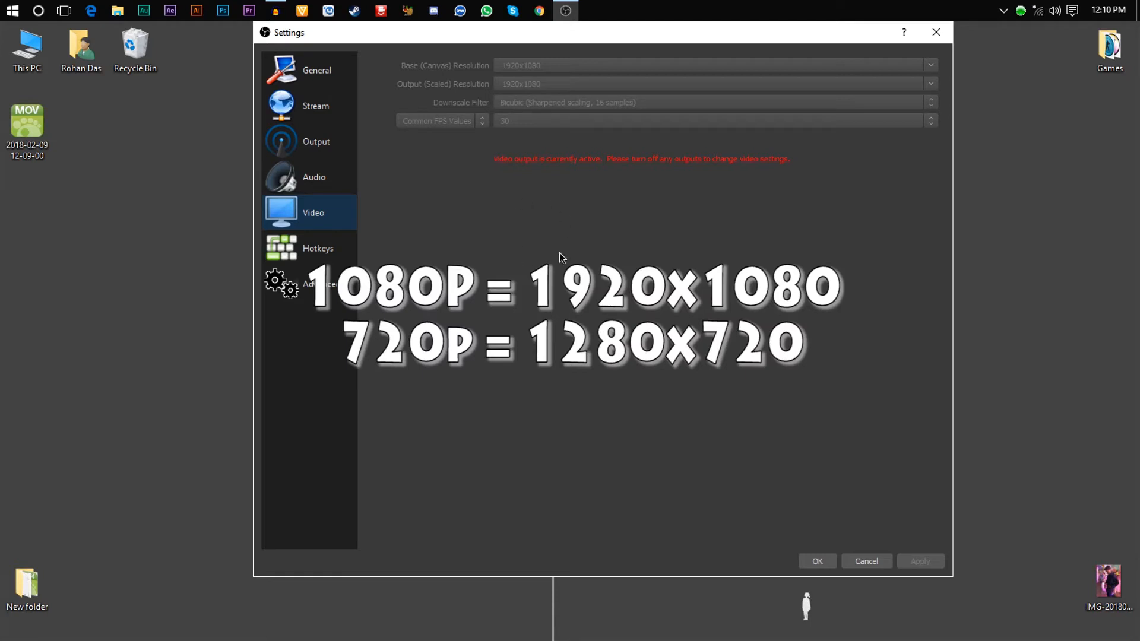
mouse_move(562, 199)
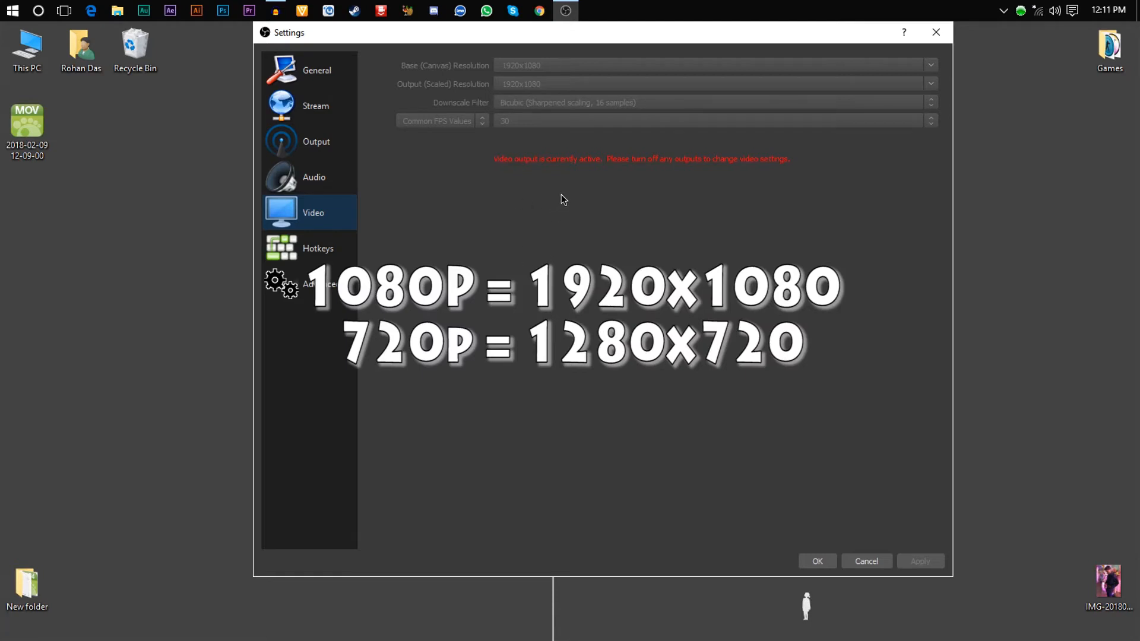
mouse_move(570, 188)
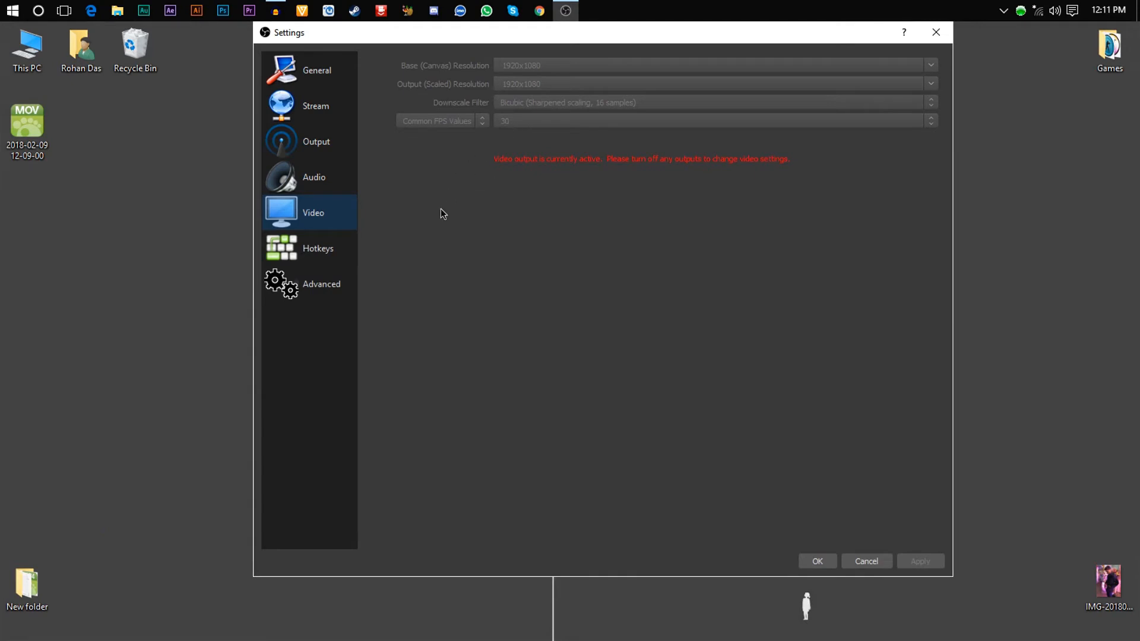
mouse_move(323, 297)
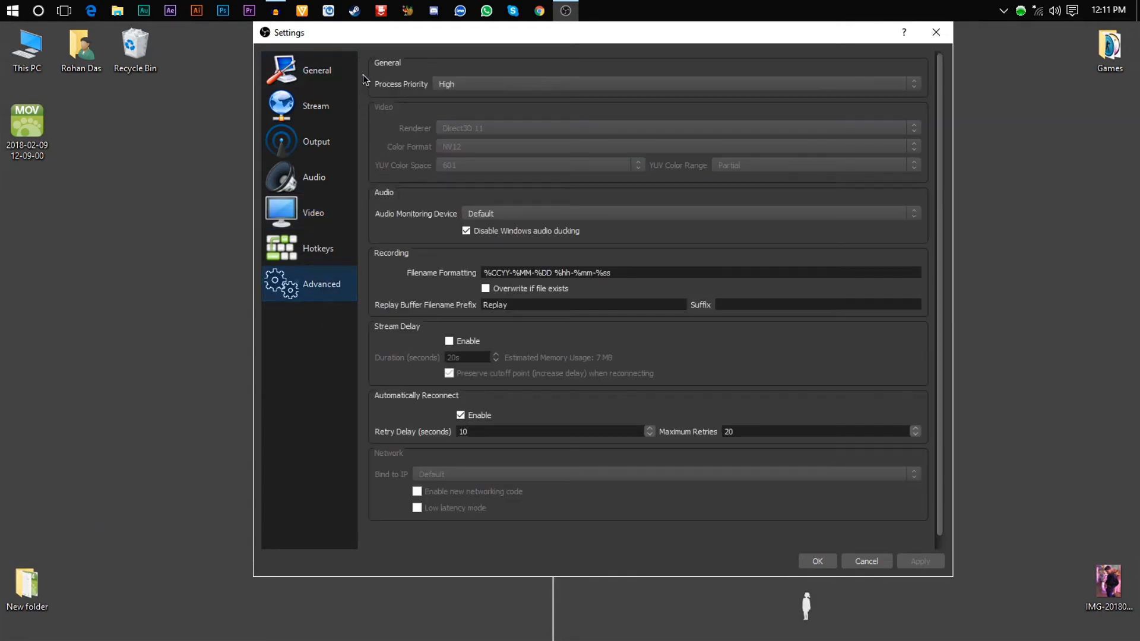
mouse_move(411, 77)
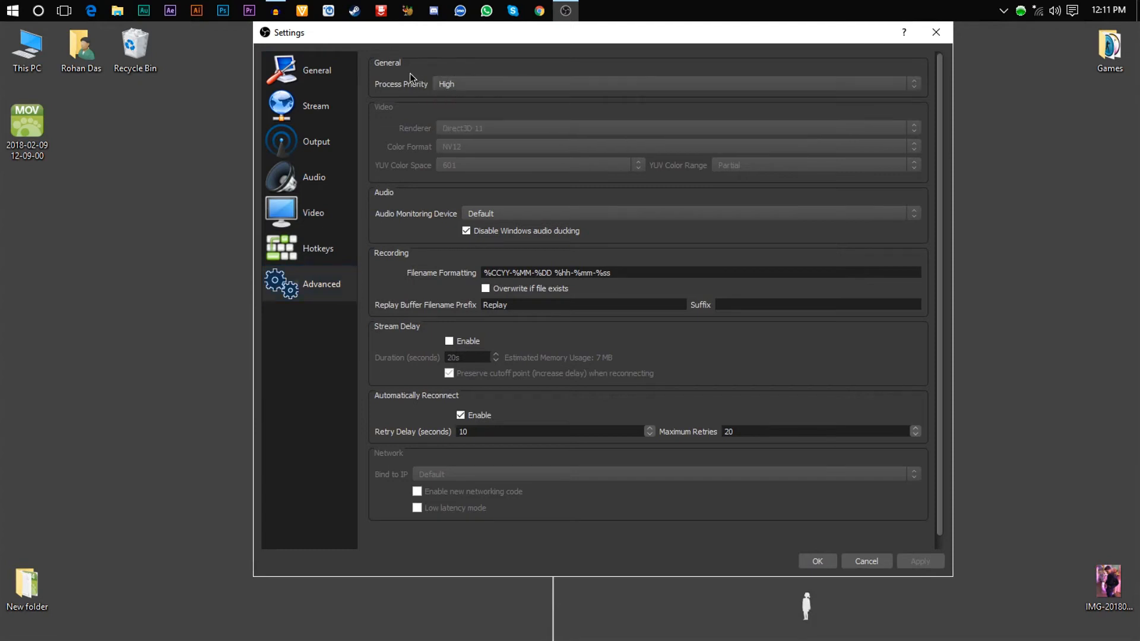
mouse_move(454, 134)
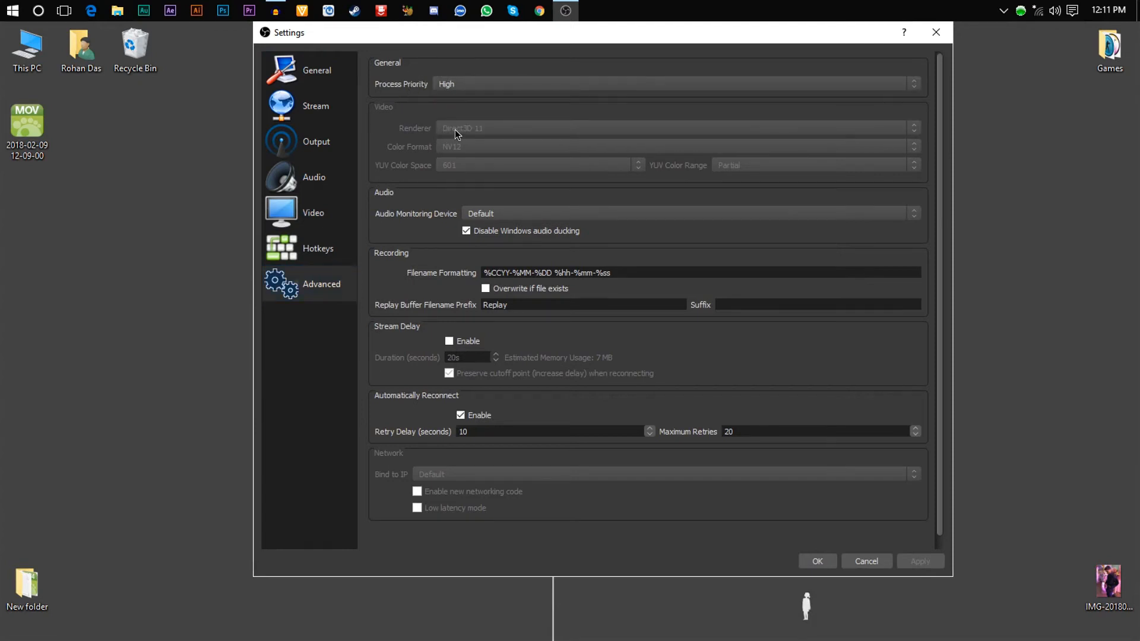
mouse_move(485, 158)
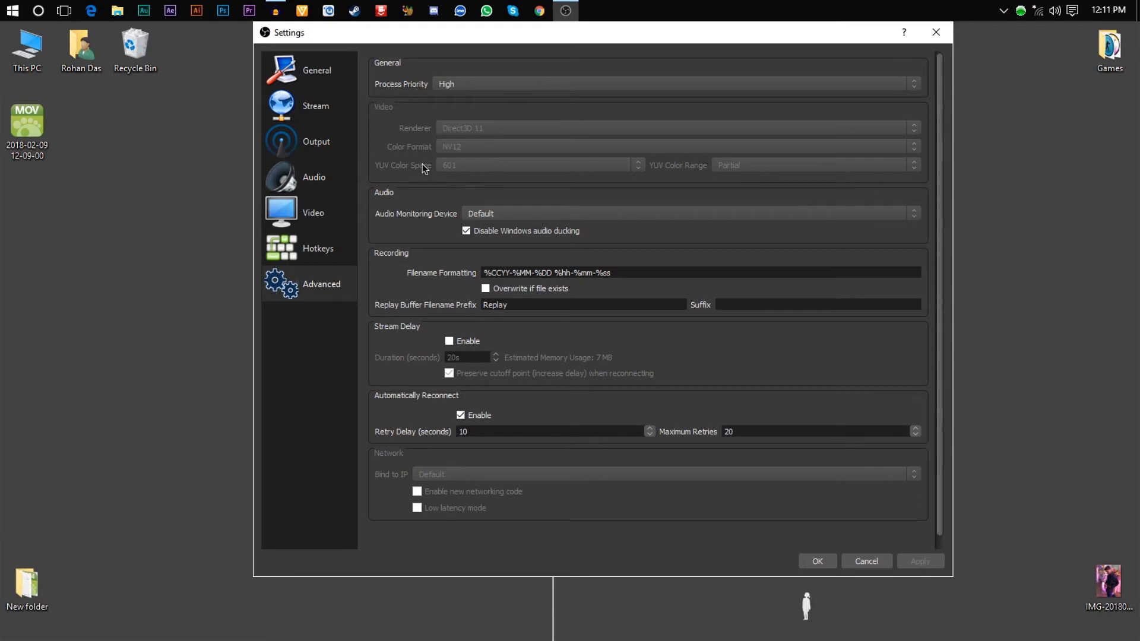
mouse_move(459, 170)
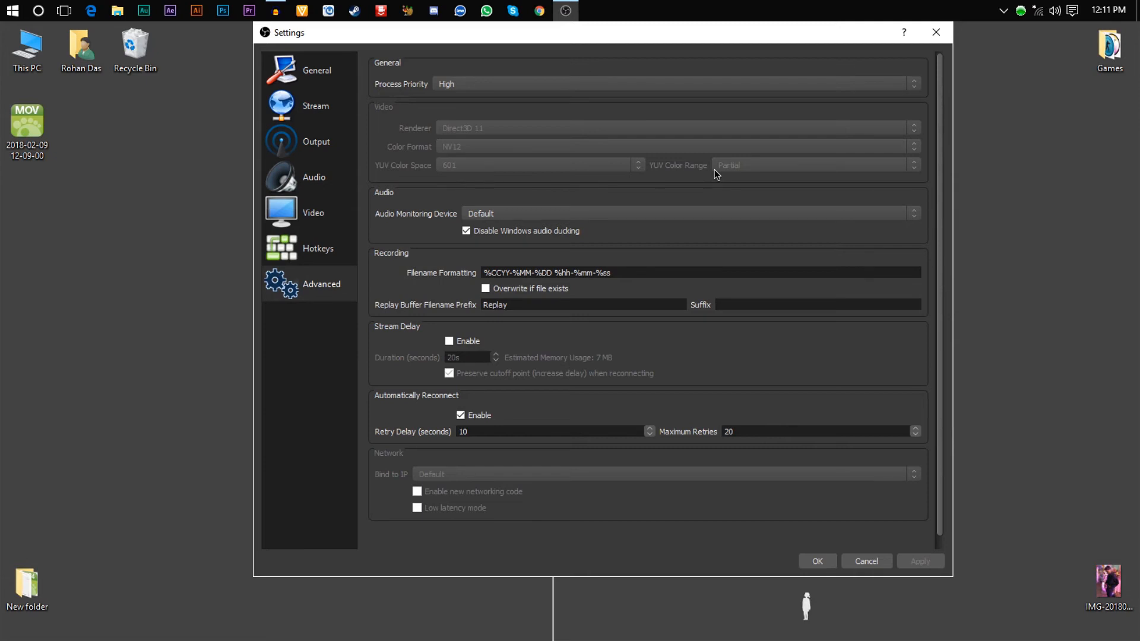
mouse_move(928, 574)
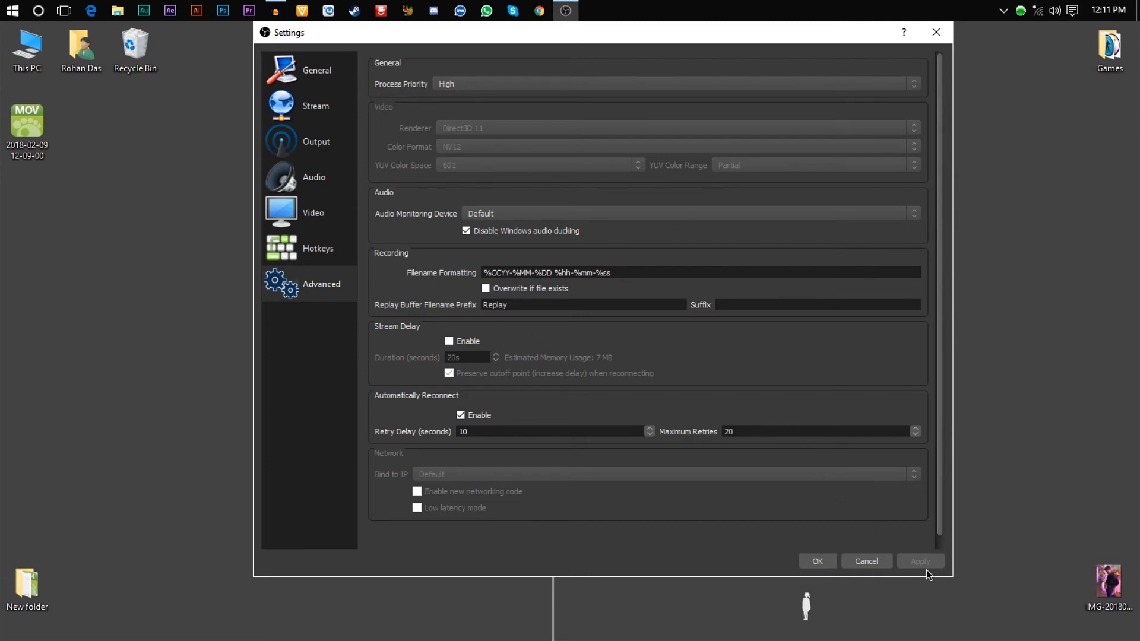
Accept the settings with OK and return to the main window.
click(817, 560)
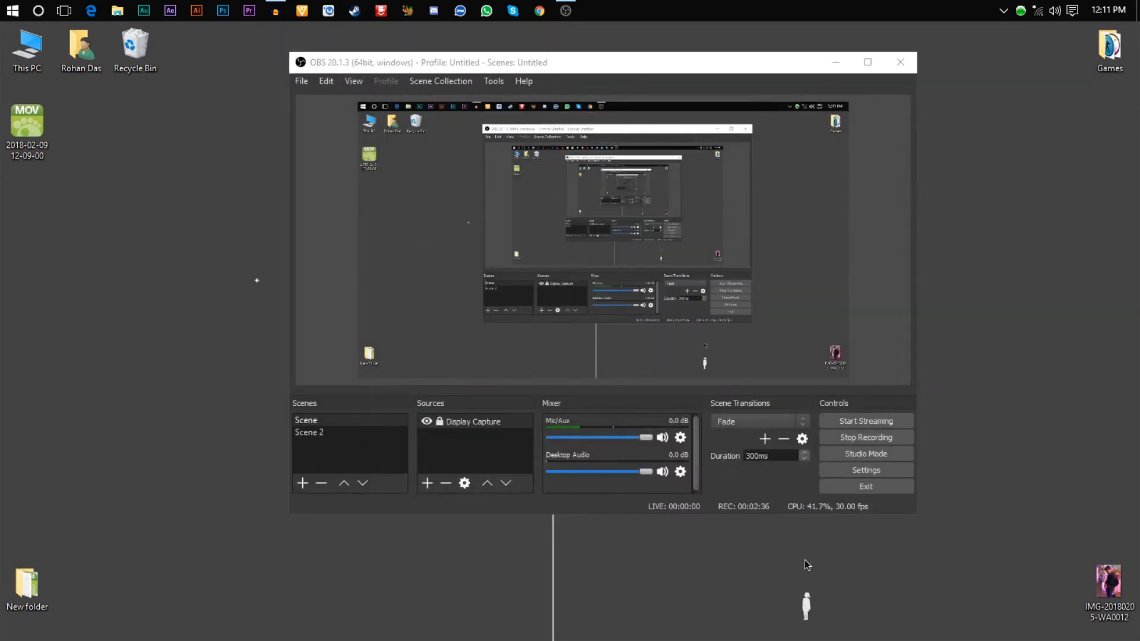